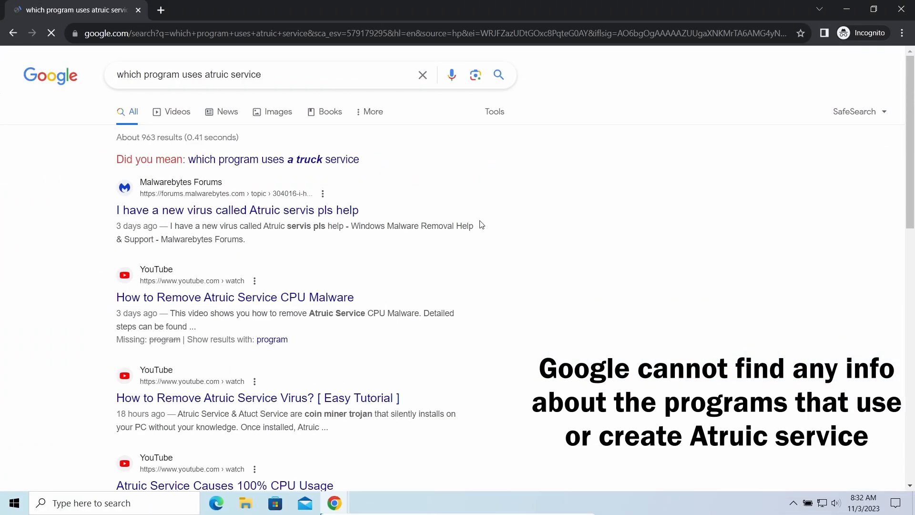
Review the reddit report and highlight the sentence about the miner wasting 60% CPU.
scroll(down, 3)
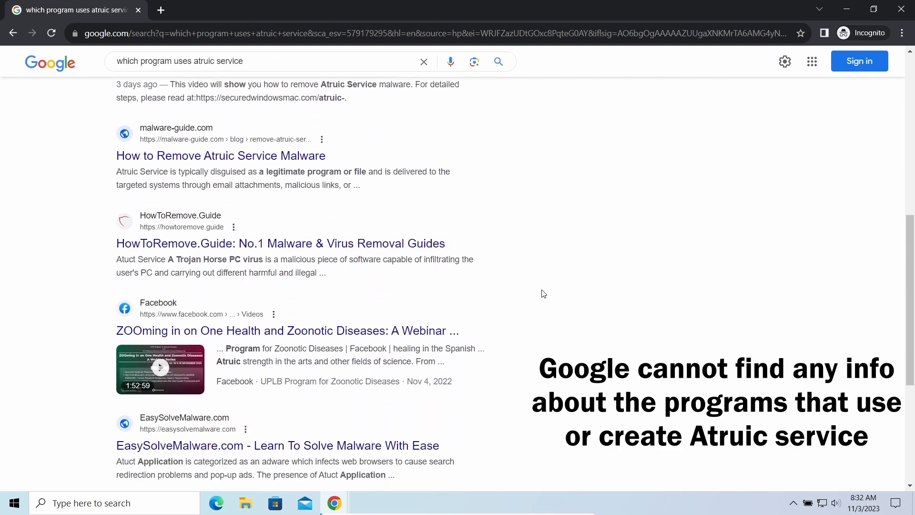
scroll(down, 3)
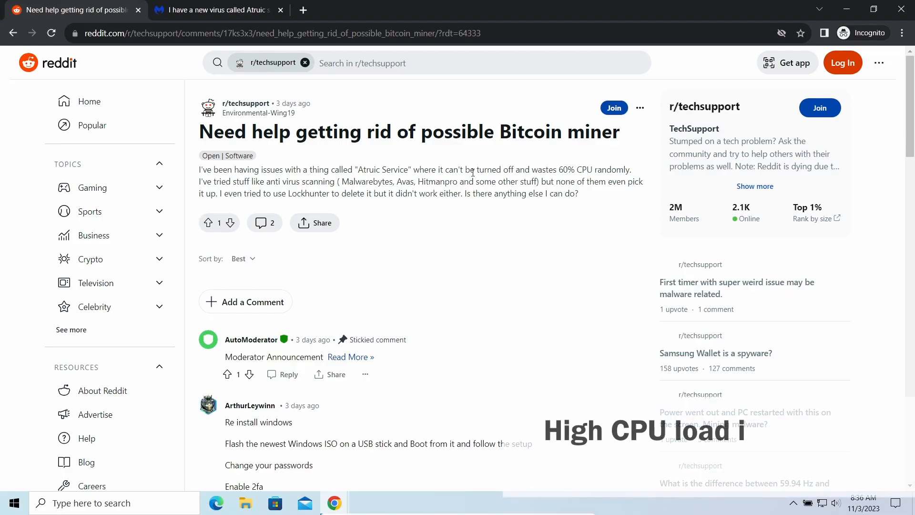
drag(445, 170, 630, 169)
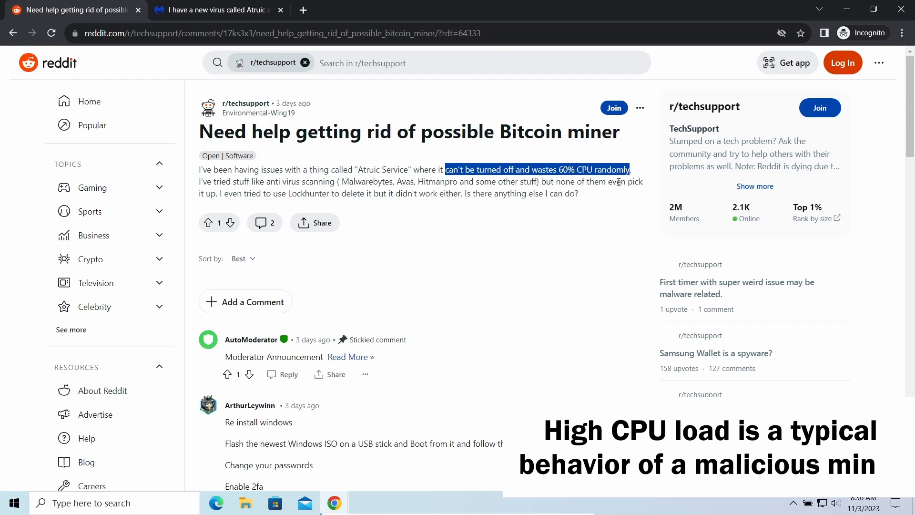
Read the Malwarebytes forum thread asking for help with Atruic Service.
click(216, 9)
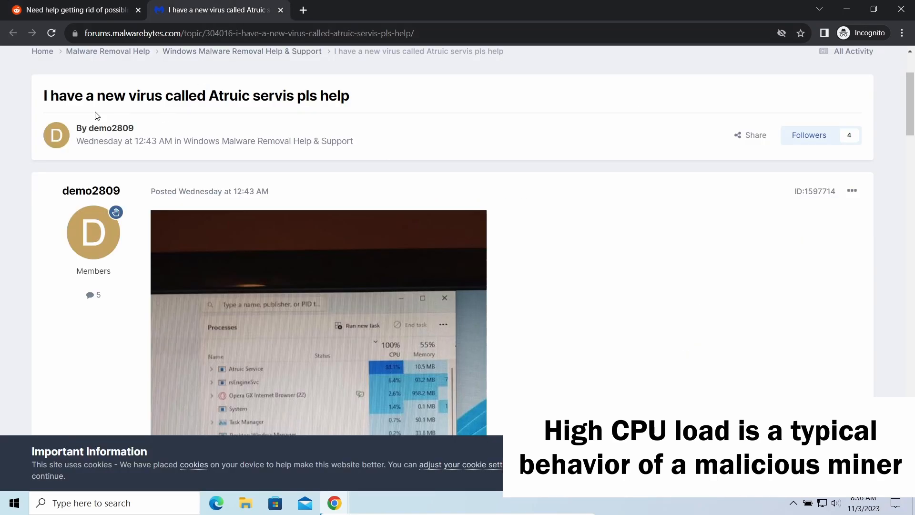
scroll(down, 3)
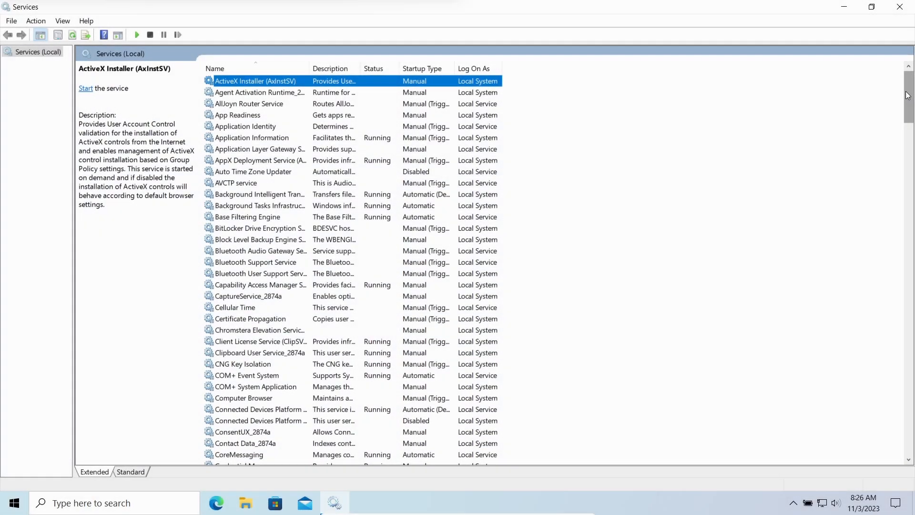
scroll(down, 3)
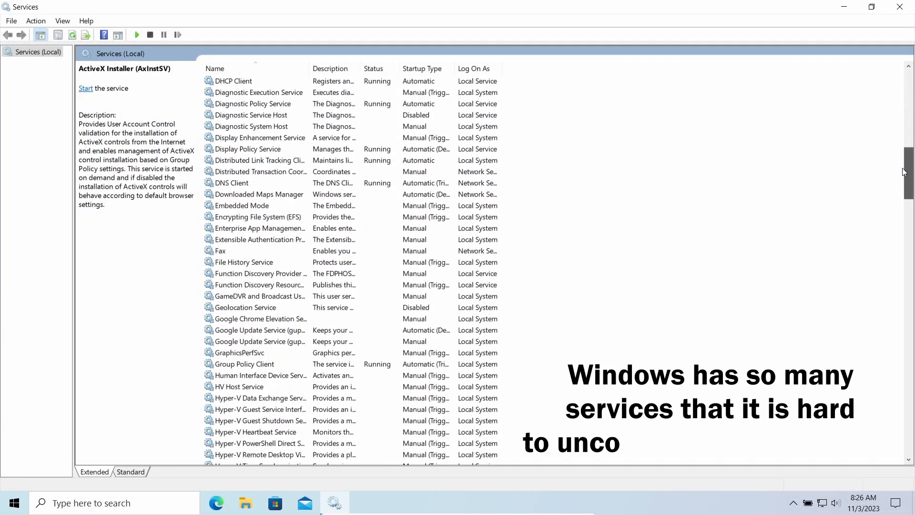
scroll(down, 3)
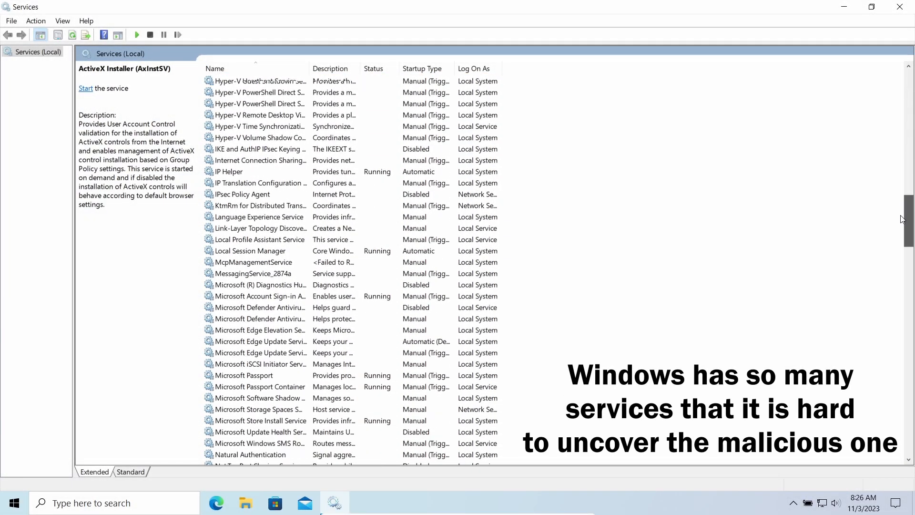
scroll(down, 3)
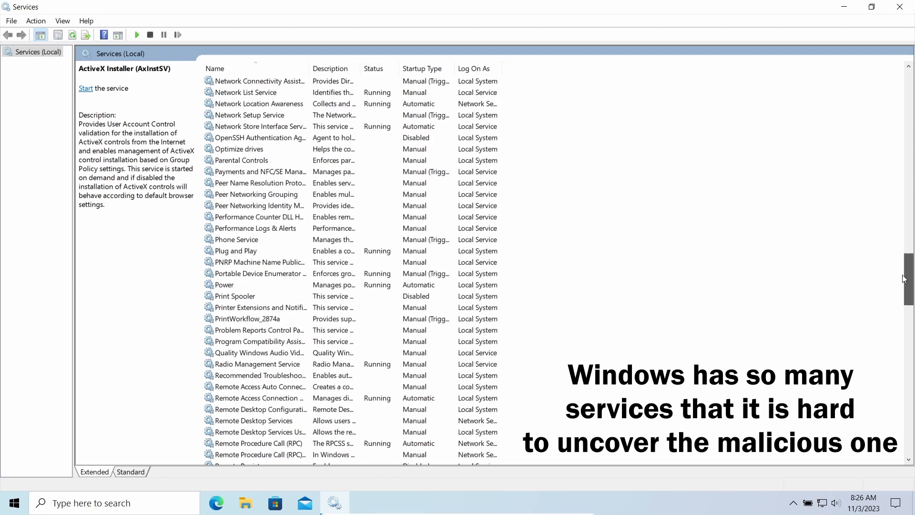
scroll(down, 3)
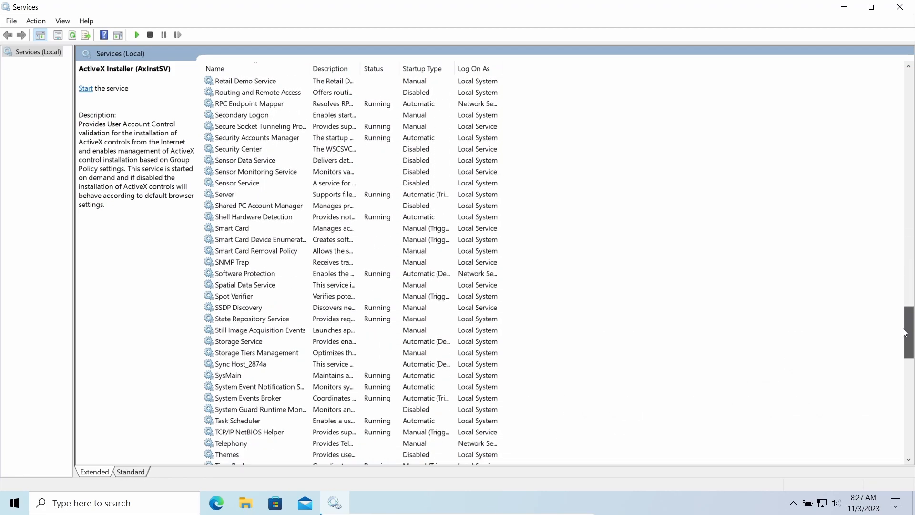
scroll(down, 3)
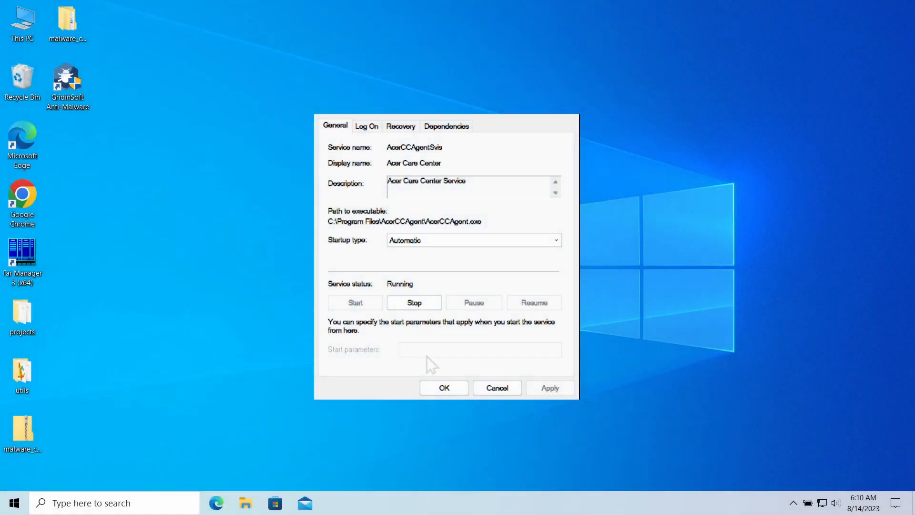
mouse_move(413, 302)
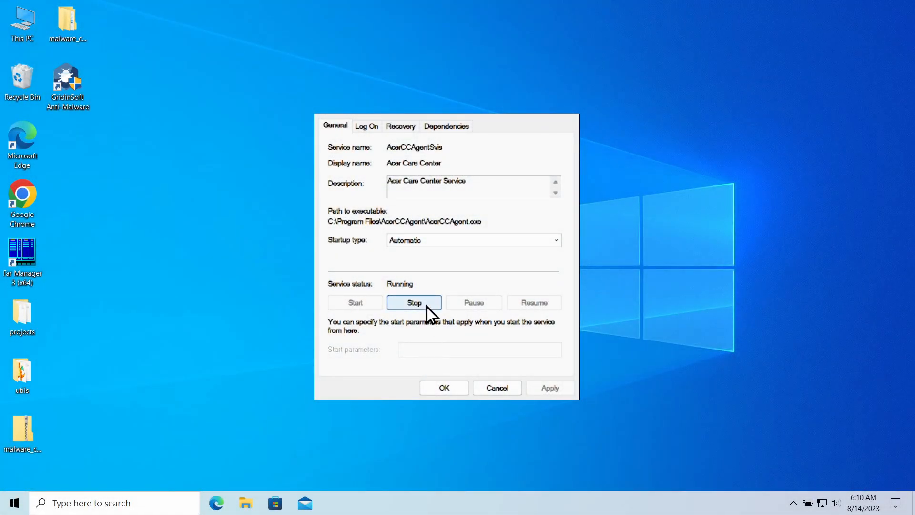
Stop the running Acer Care Center service from its Properties General tab.
click(414, 302)
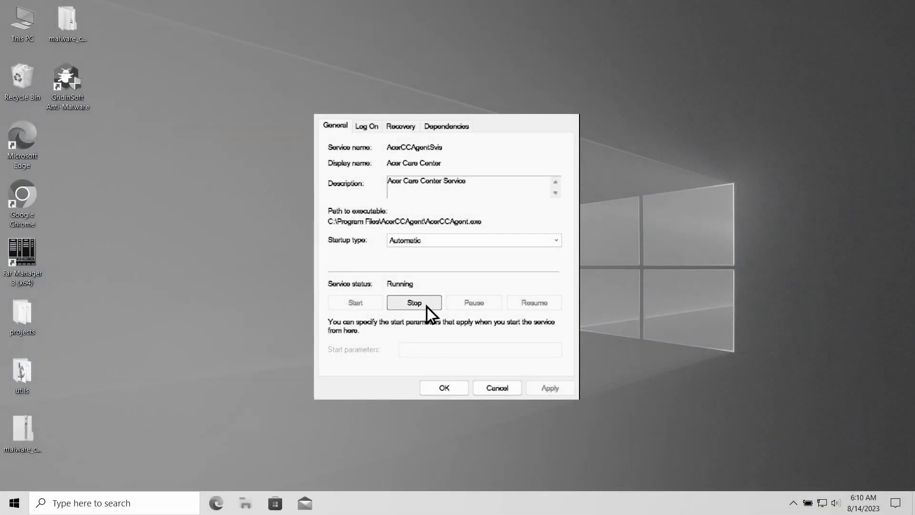
click(414, 302)
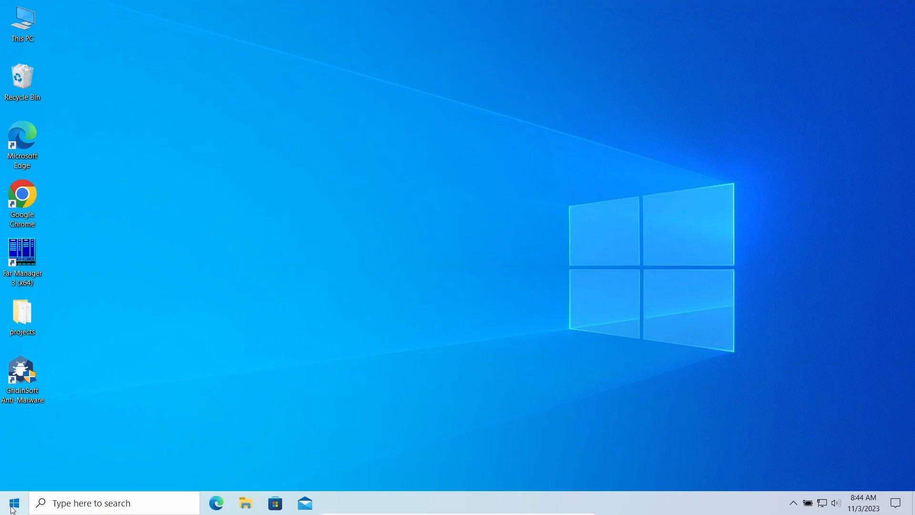
Restart through Startup Settings and choose option 4, Enable Safe Mode.
click(12, 502)
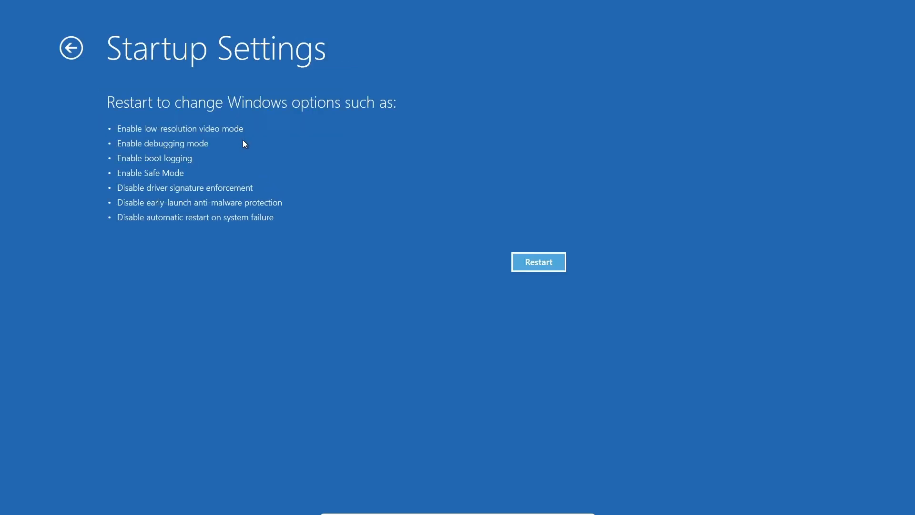
click(538, 261)
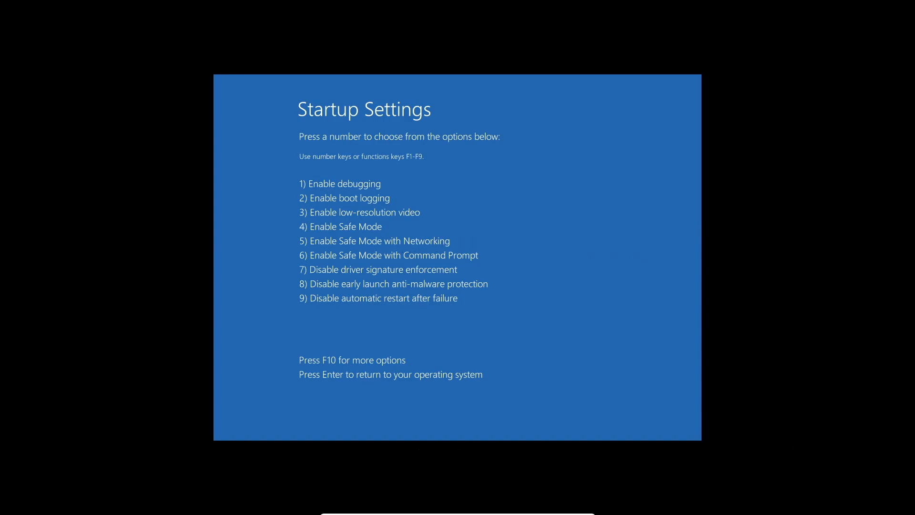
key(4)
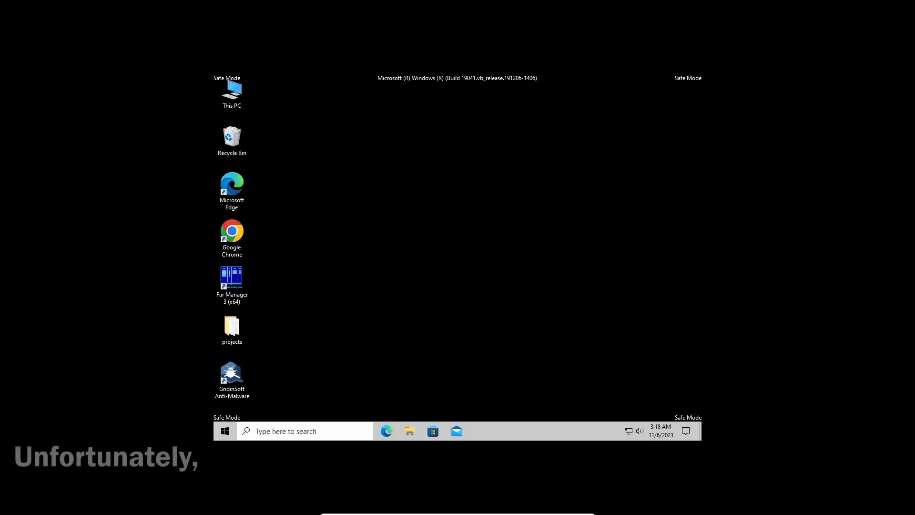
Launch Gridinsoft Anti-Malware and run a Full scan detecting three CoinMiner objects.
double_click(232, 373)
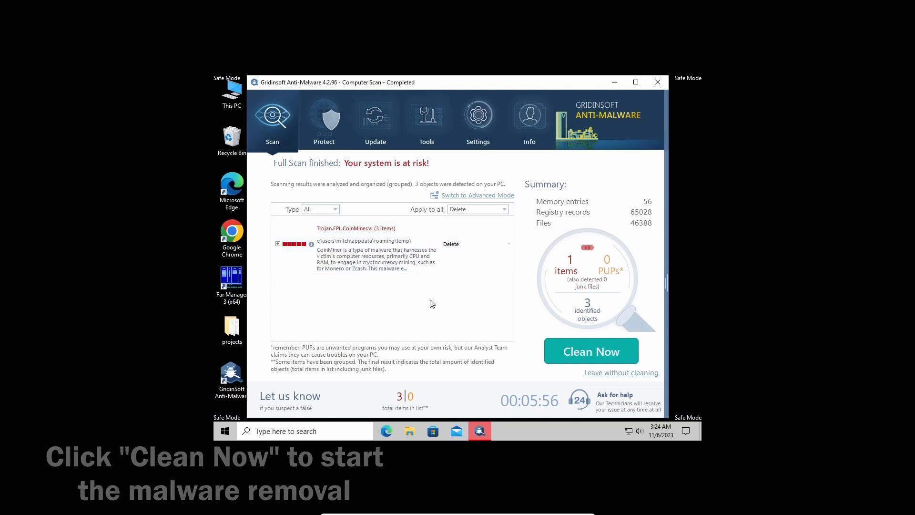
Clean all three coin-miner items, confirm the removal summary, and return to the scan start screen.
click(590, 350)
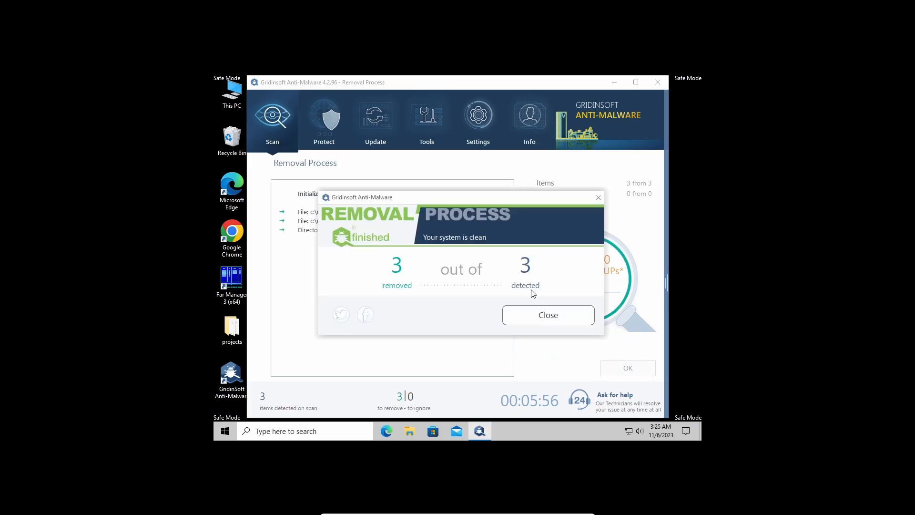
click(547, 315)
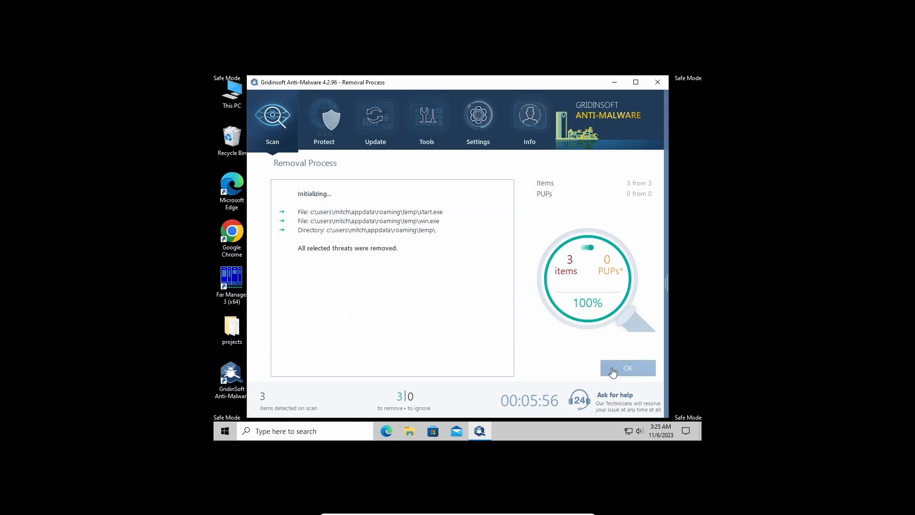
click(627, 368)
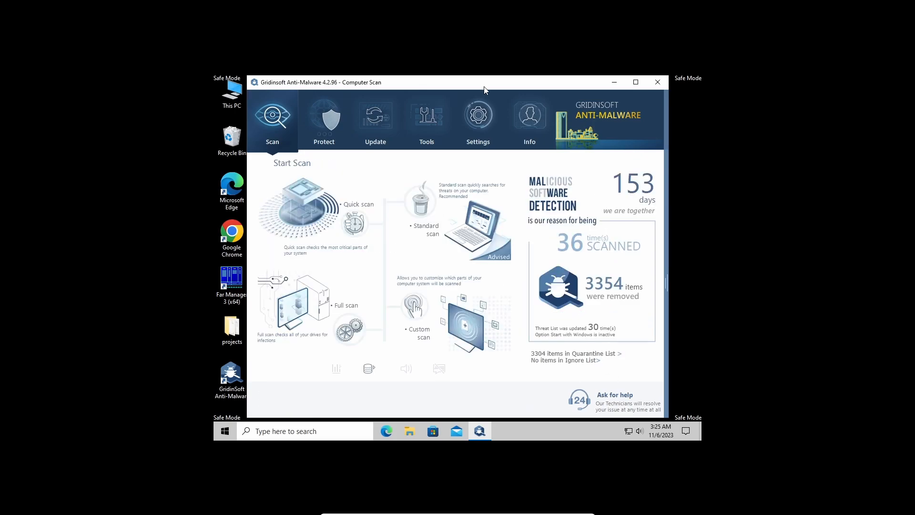